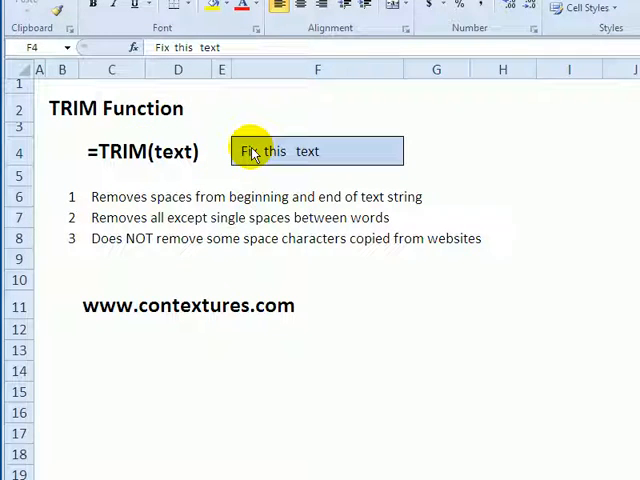
mouse_move(244, 152)
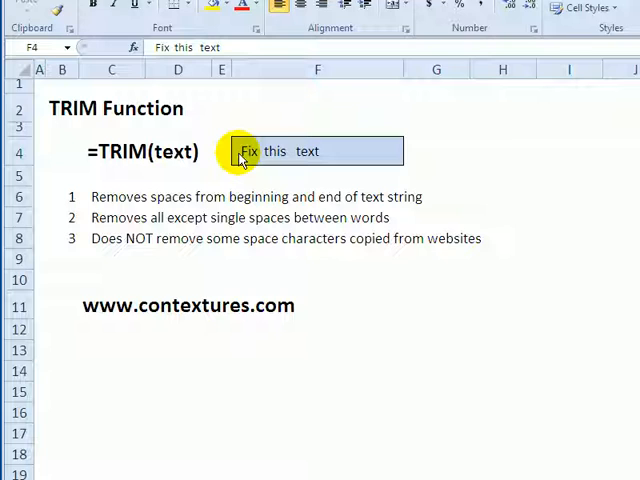
mouse_move(256, 160)
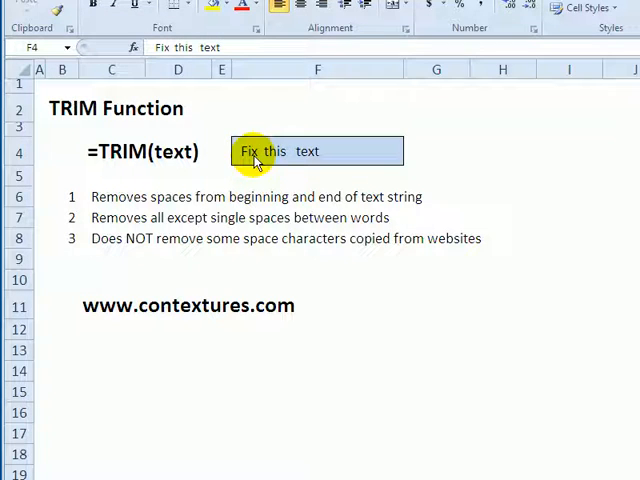
mouse_move(324, 152)
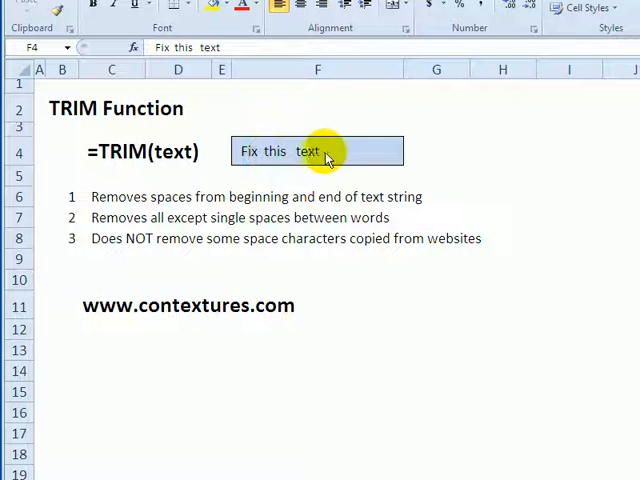
mouse_move(290, 158)
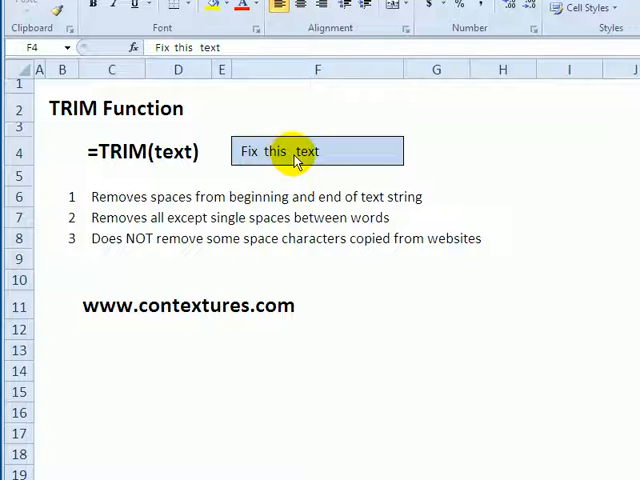
mouse_move(92, 462)
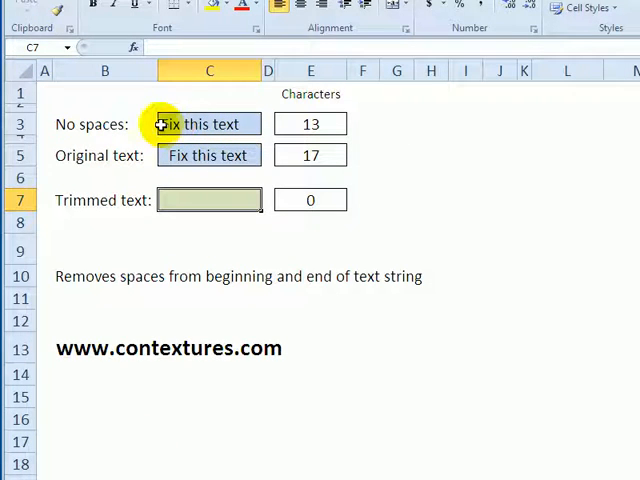
mouse_move(244, 120)
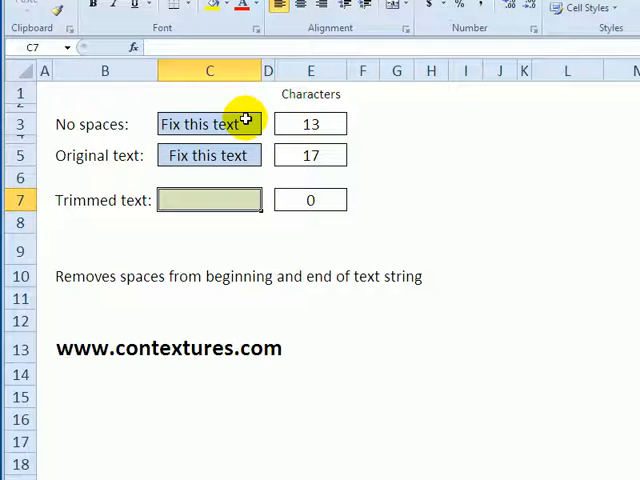
mouse_move(330, 120)
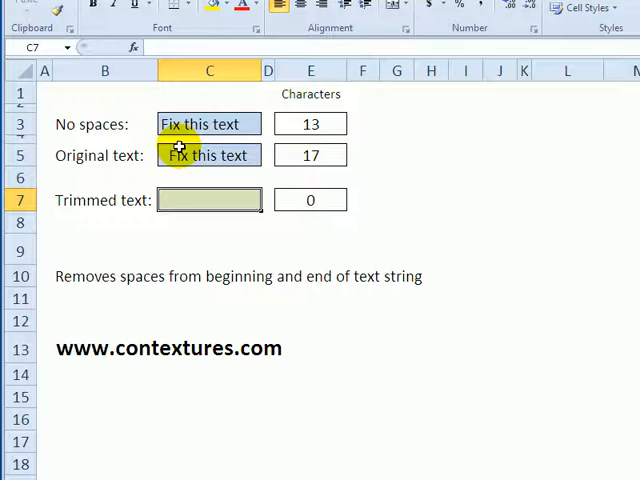
Select the no-extra-spaces text cell to compare it with the original text in C5
click(208, 156)
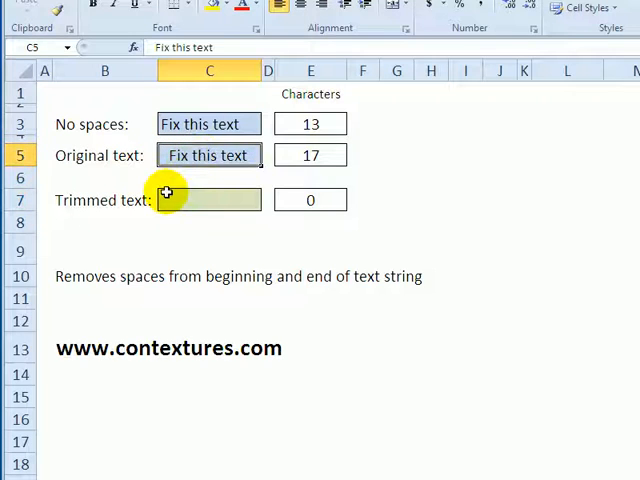
mouse_move(172, 204)
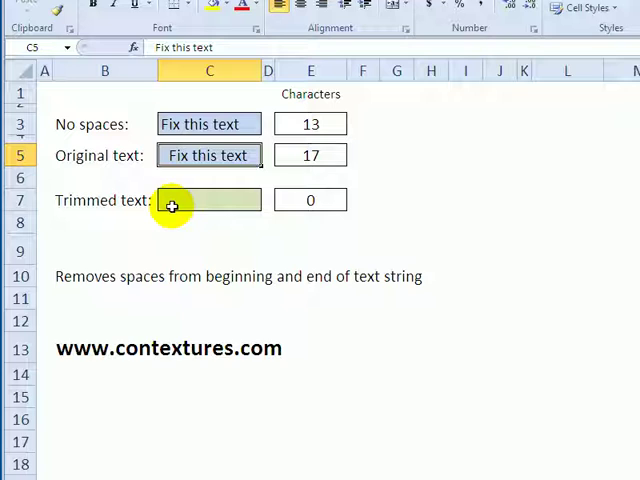
mouse_move(304, 156)
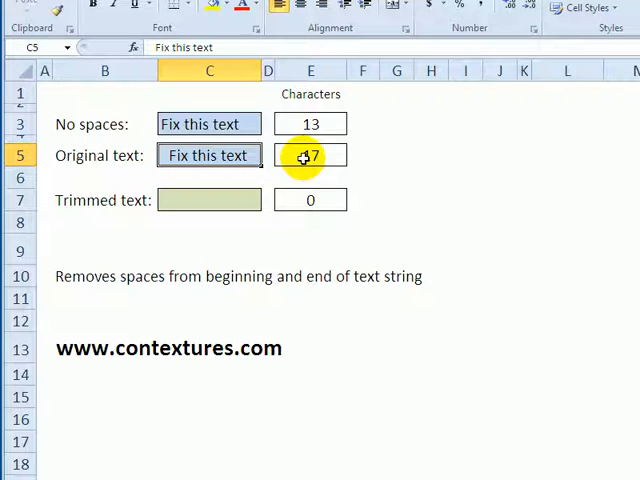
mouse_move(322, 154)
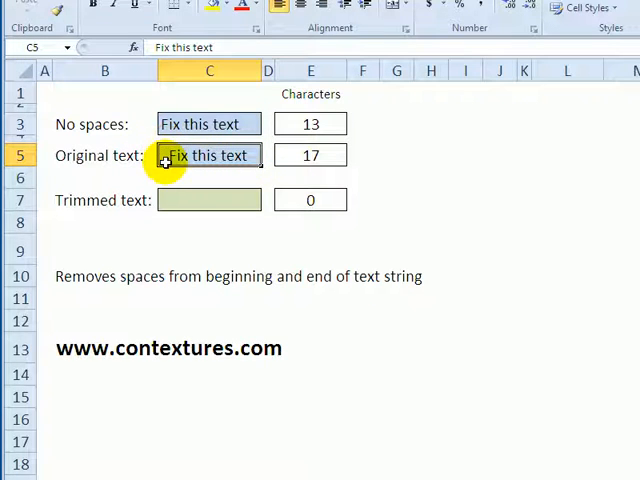
mouse_move(192, 188)
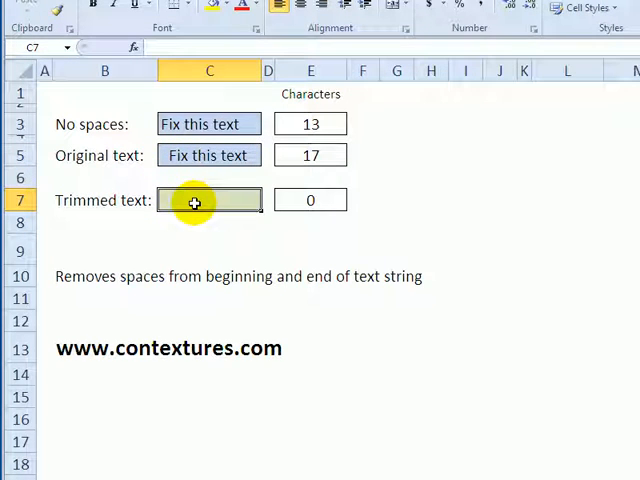
Enter =TRIM(C5) in the trimmed-text cell, giving 'Fix this text' with 13 characters
text(=)
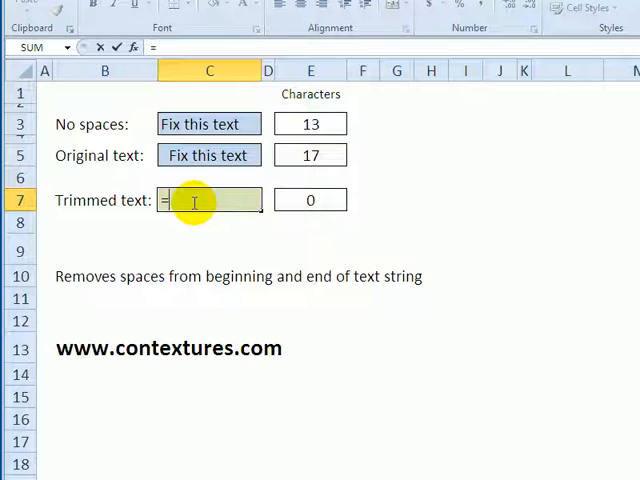
text(trim()
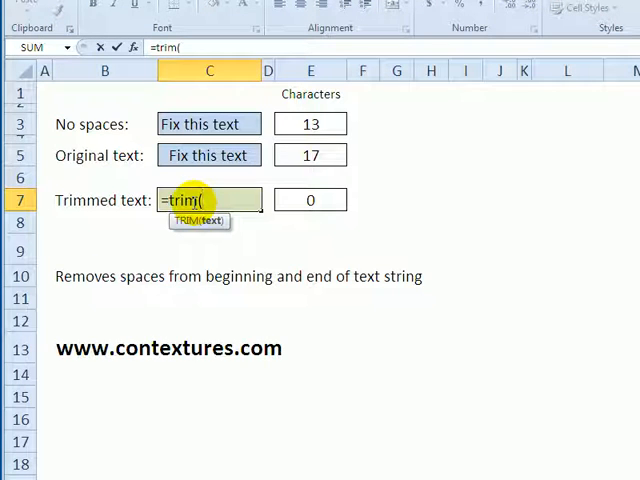
mouse_move(200, 156)
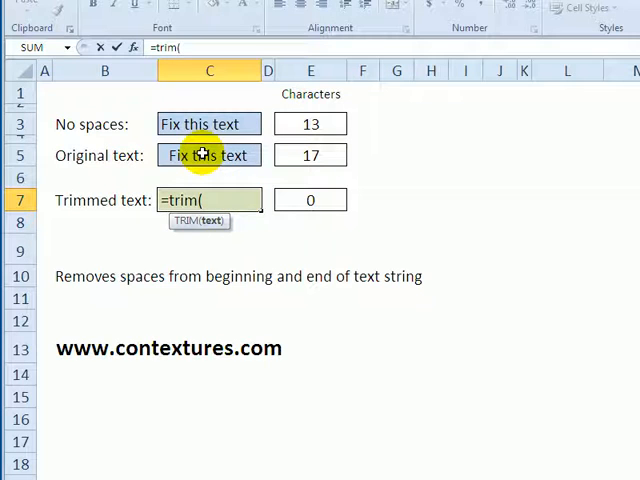
click(208, 156)
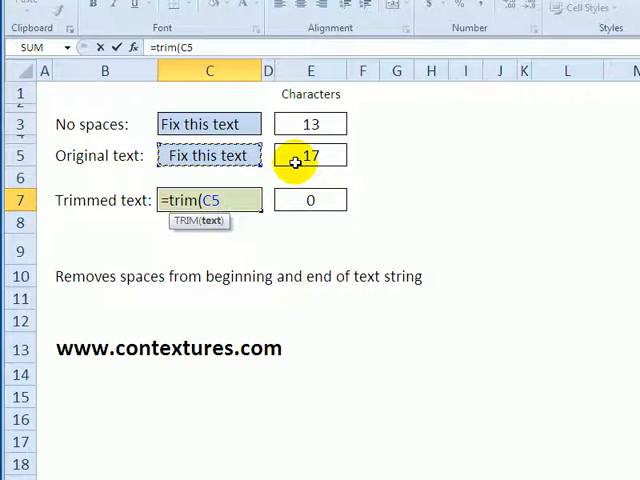
text())
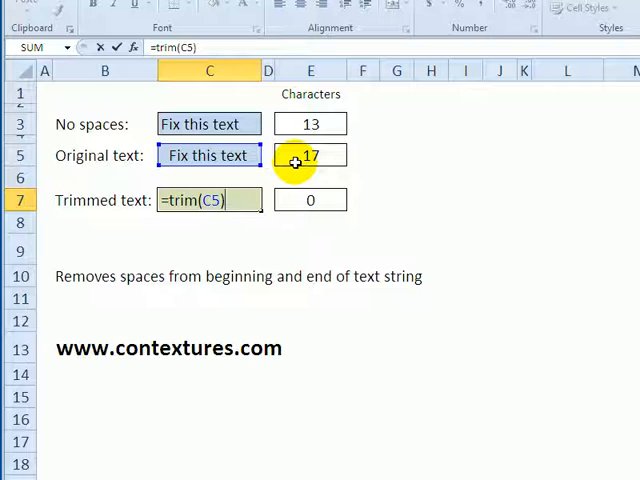
key(Enter)
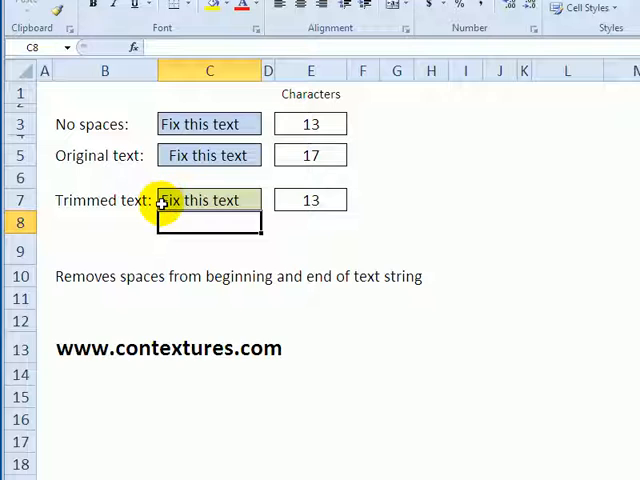
mouse_move(320, 200)
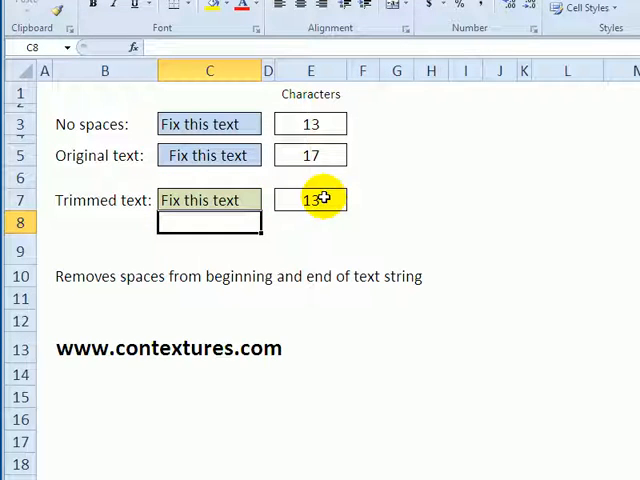
mouse_move(328, 202)
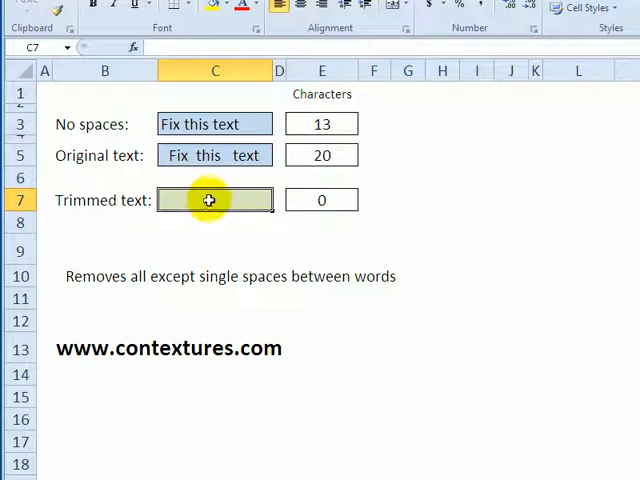
Enter =TRIM(C5) in the trimmed-text cell of the extra-spaces-between-words example
text(=t)
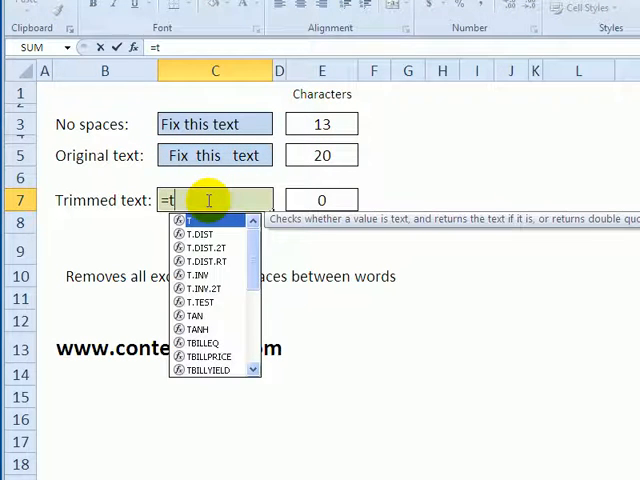
text(rim()
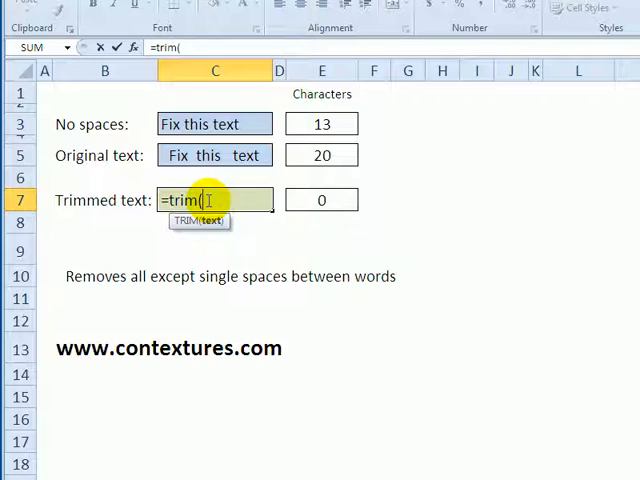
click(196, 156)
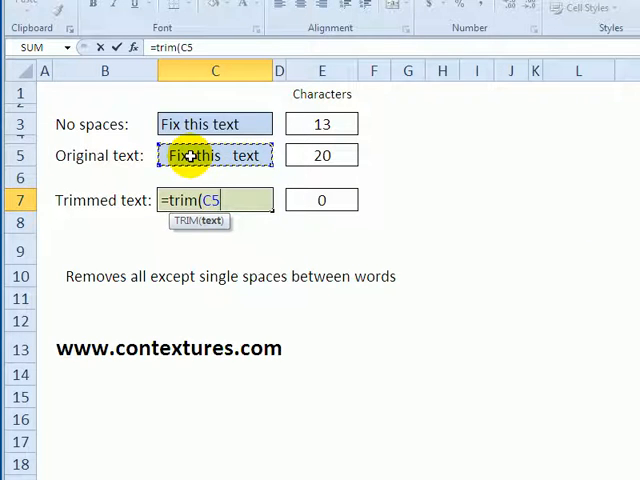
key(Enter)
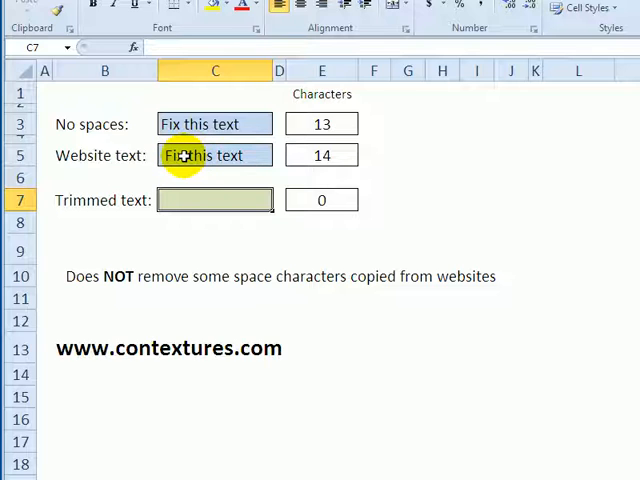
Enter =TRIM(C5) on the website text, giving 'Fix this text' with 13 characters, and reveal the formula
click(214, 156)
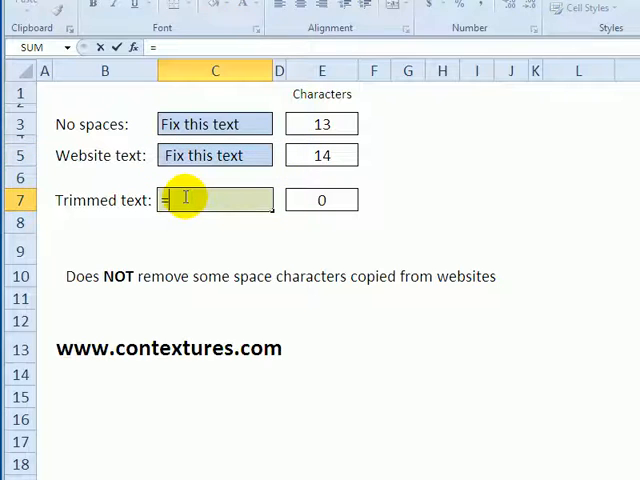
text(=trim()
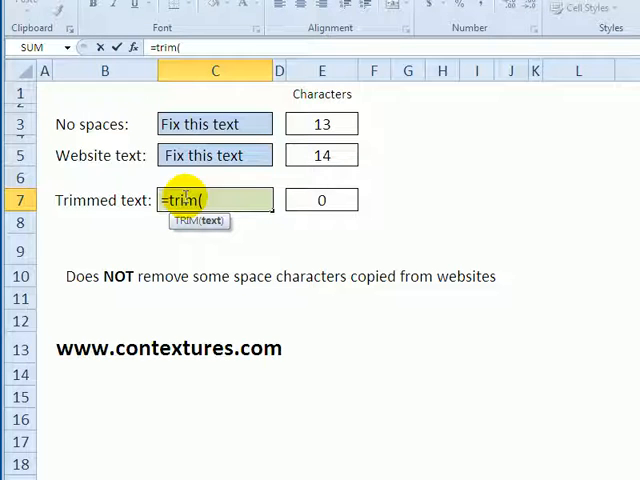
click(214, 156)
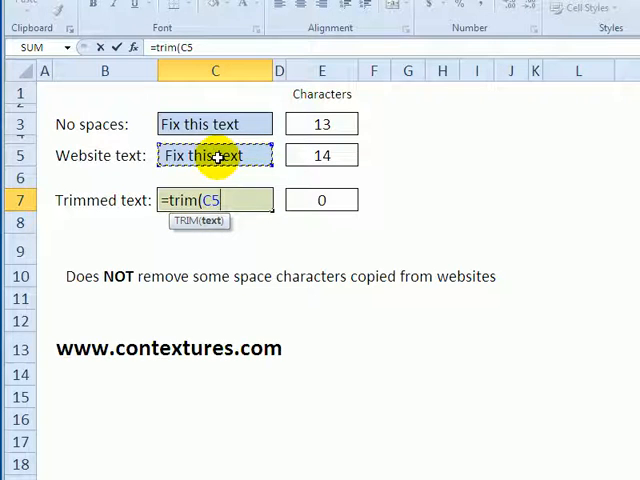
key(Enter)
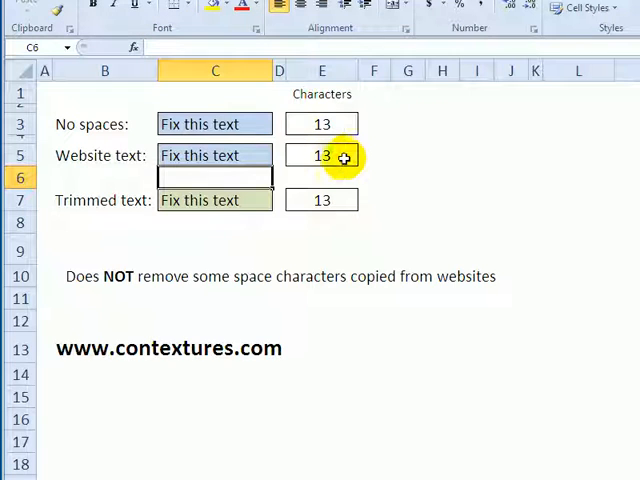
click(214, 200)
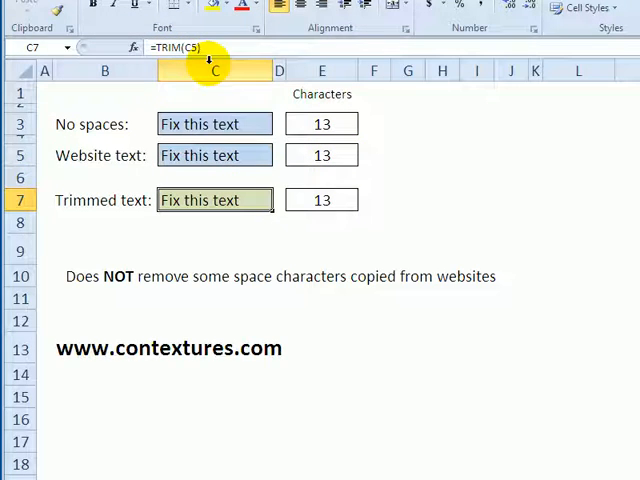